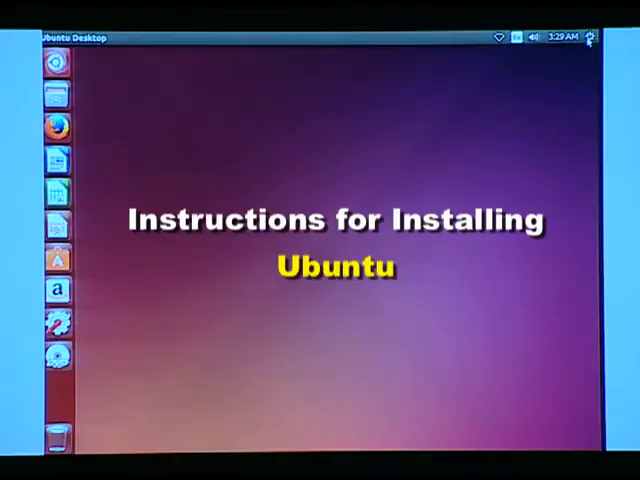
Step: Shut the computer down from the session menu and confirm in the dialog
left_click(589, 37)
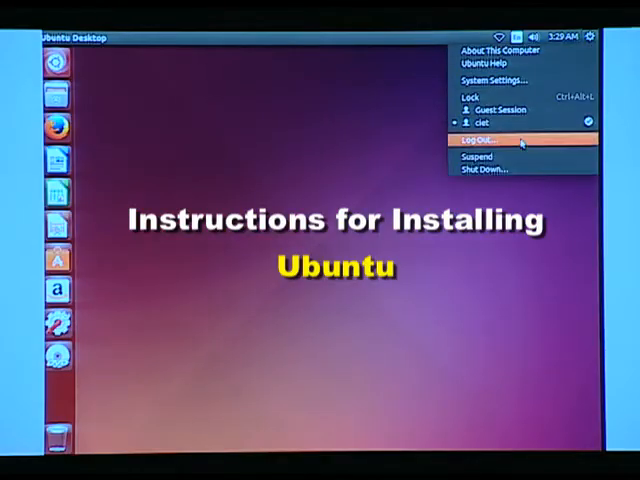
left_click(488, 169)
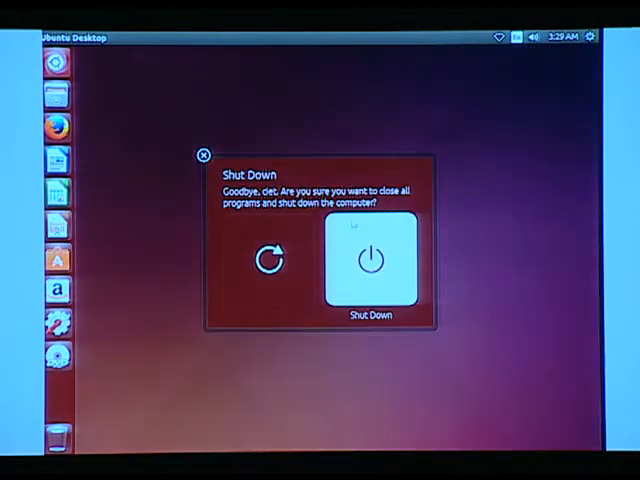
left_click(367, 260)
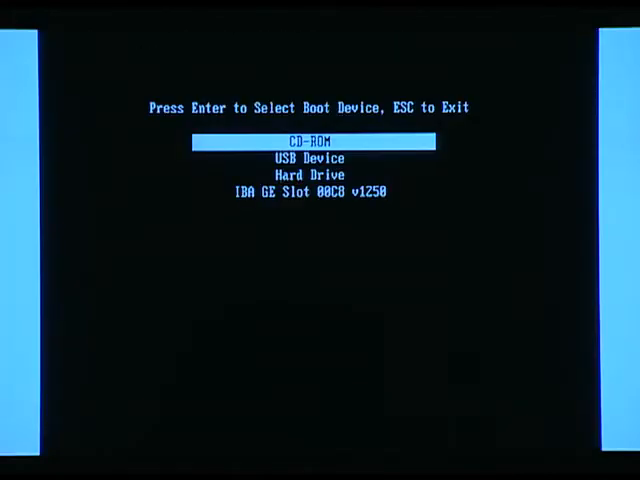
Step: Boot from CD-ROM and choose 'install - start the installer directly'
key("Return")
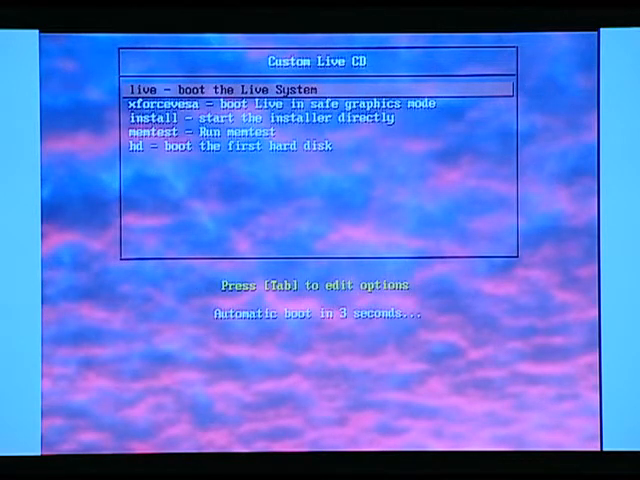
key("Down")
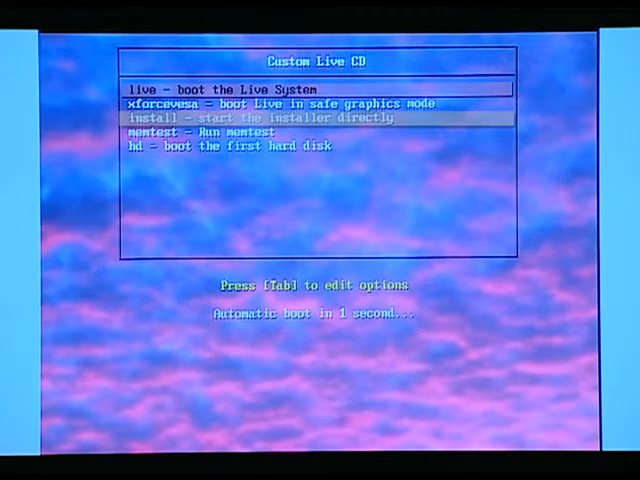
key("Return")
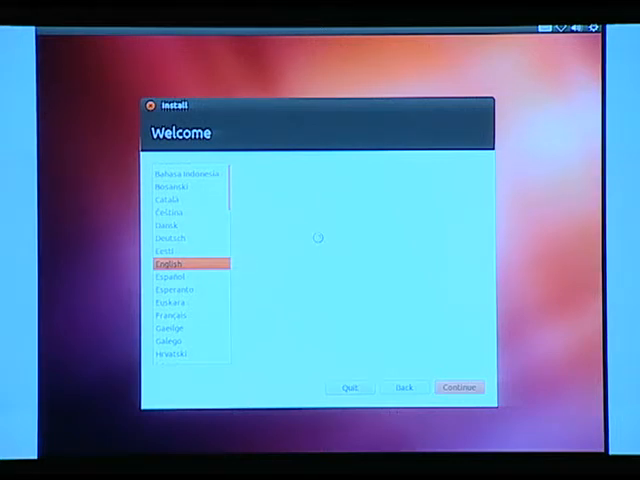
Step: Continue with English and enable 'Install this third-party software' before preparation
left_click(459, 387)
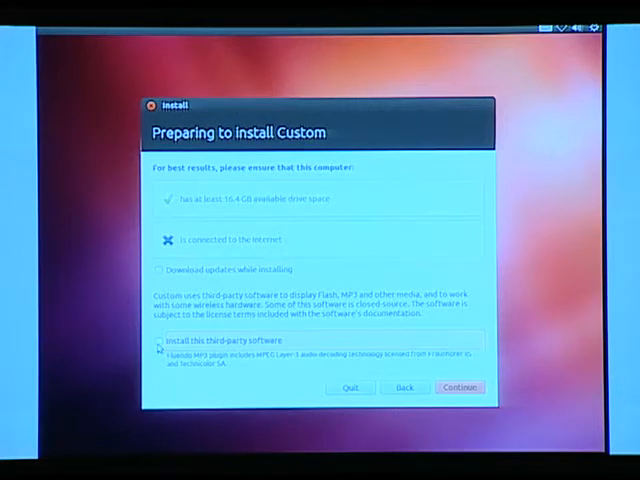
left_click(158, 343)
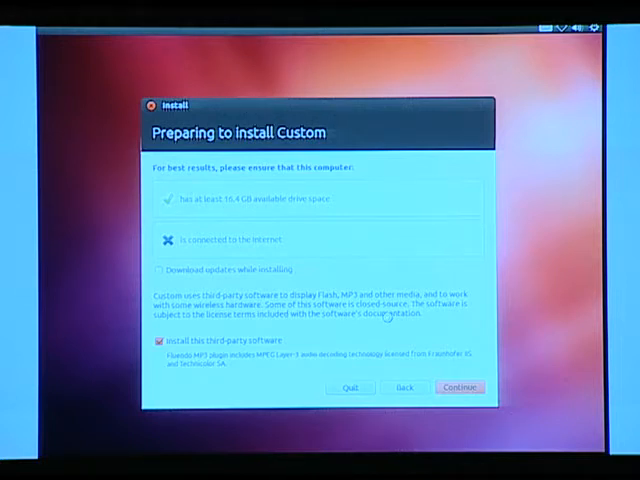
left_click(460, 387)
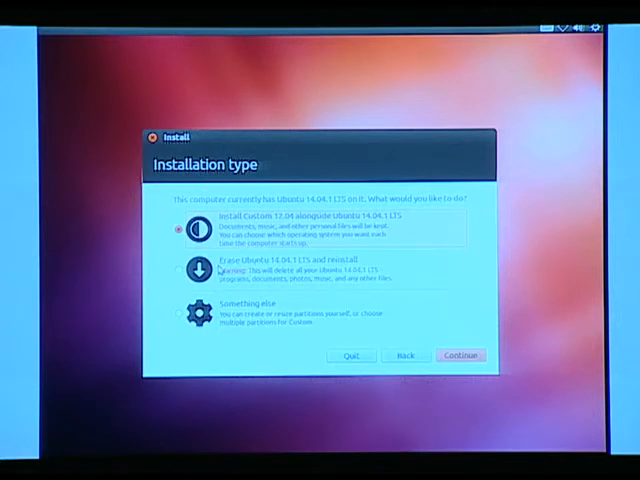
Step: Choose 'Erase Ubuntu 14.04.1 LTS and reinstall' and start Install Now on the whole disk
left_click(184, 270)
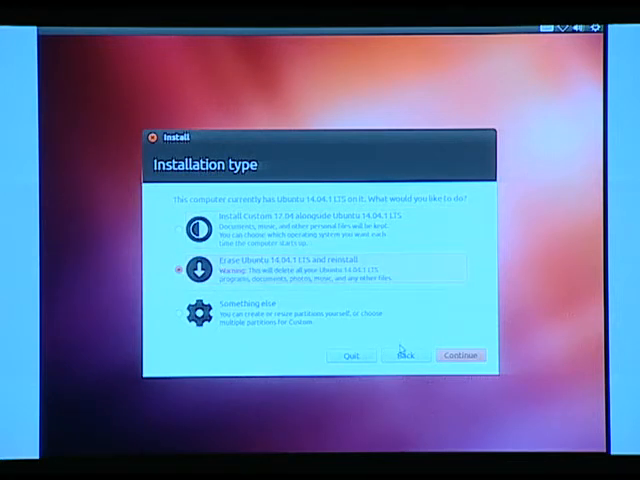
left_click(459, 355)
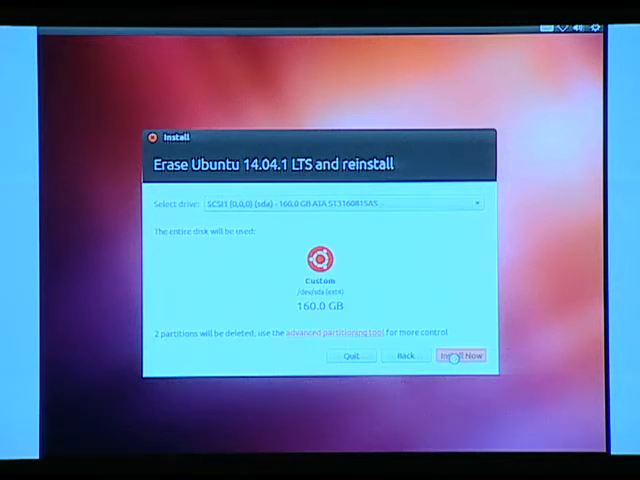
left_click(463, 355)
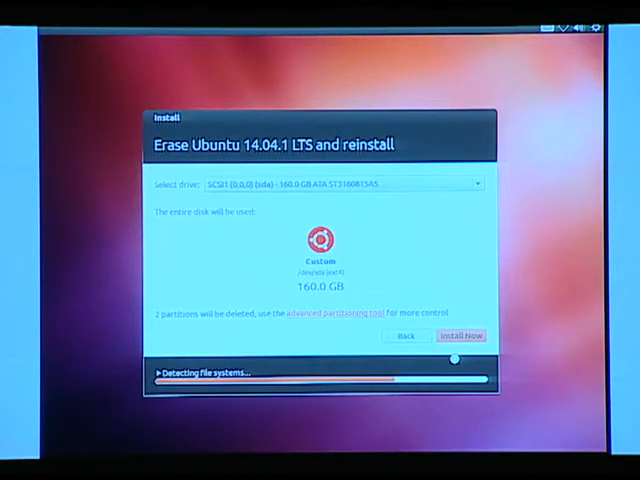
left_click(461, 335)
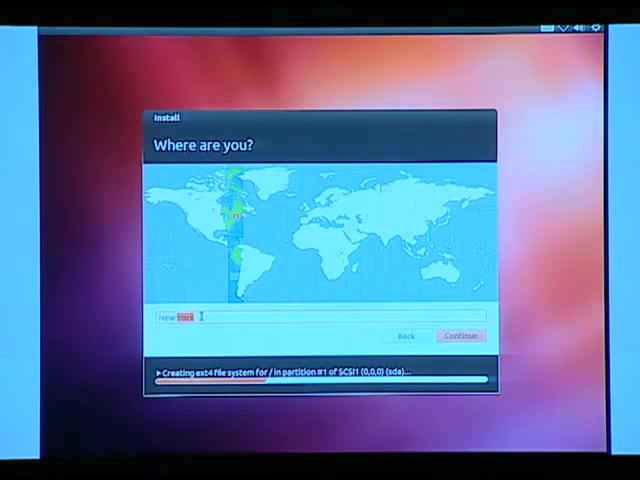
Step: Set the location to Kolkata and keep the English (US) keyboard layout
type("Kolkata")
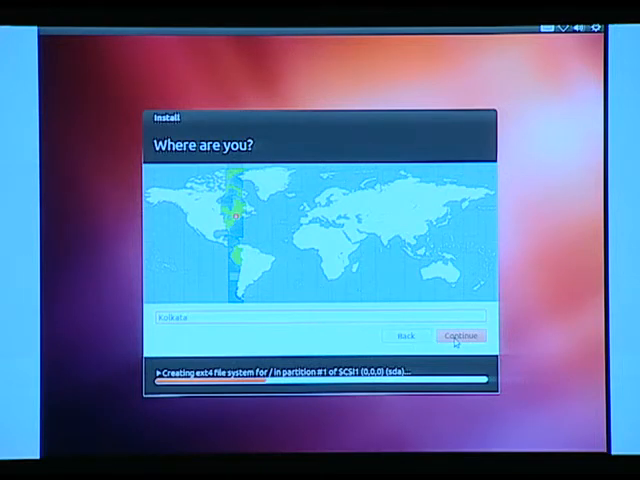
left_click(461, 335)
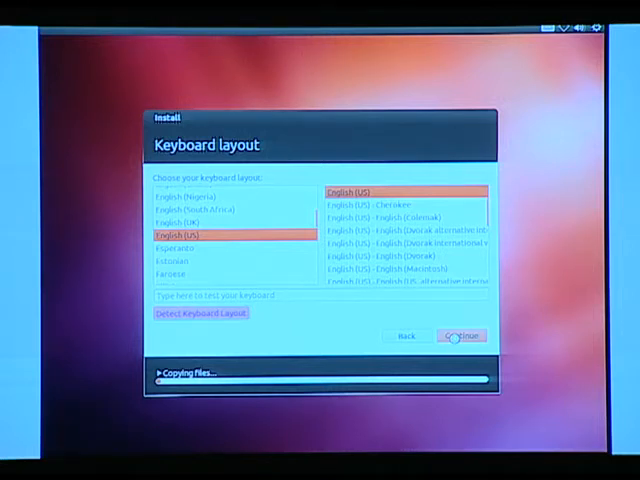
left_click(462, 335)
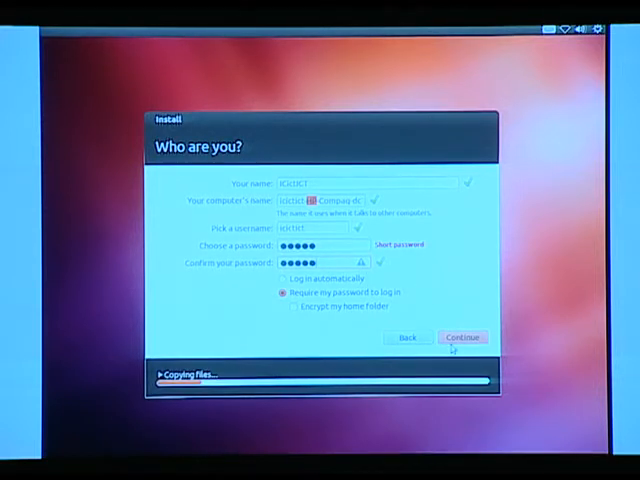
Step: Submit the 'Who are you?' account details and let the installation finish
left_click(463, 337)
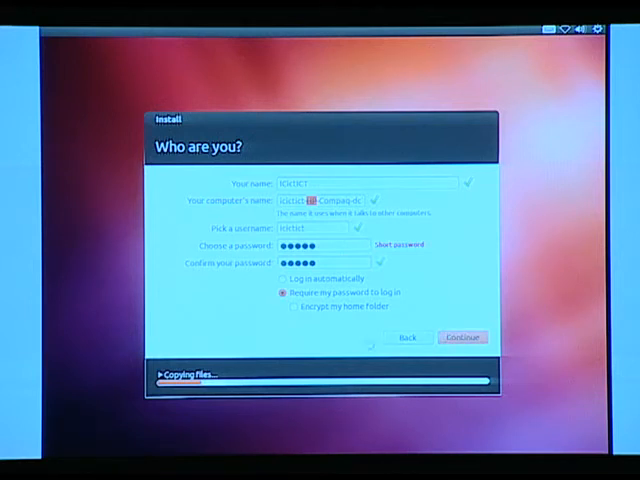
left_click(461, 337)
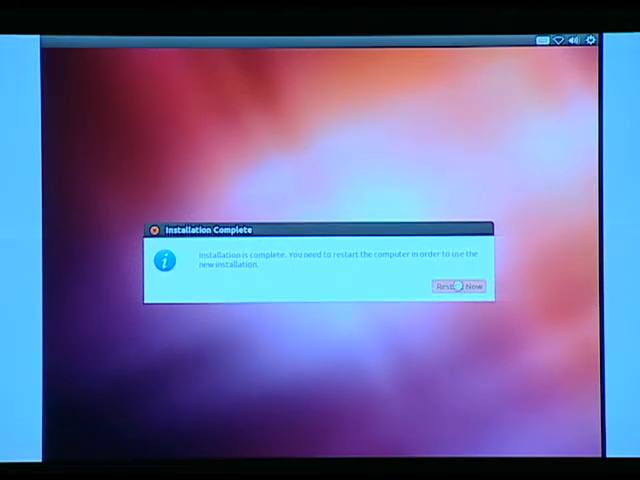
Step: Restart Now and boot the default Ubuntu entry from the GRUB menu
left_click(474, 288)
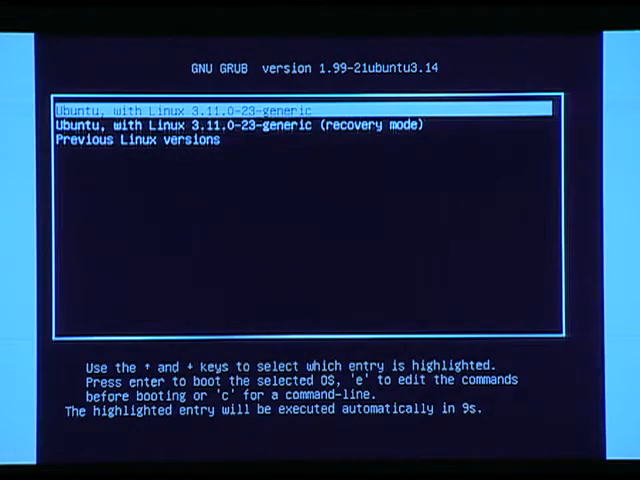
key("Return")
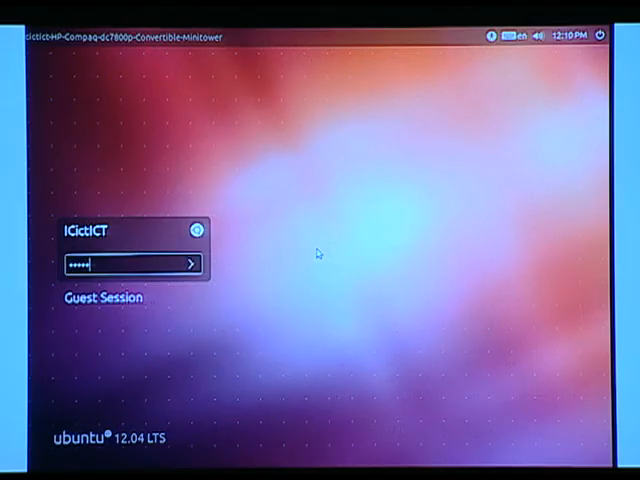
Step: Log in to the new Ubuntu 12.04 desktop and launch Firefox from the Launcher
left_click(196, 264)
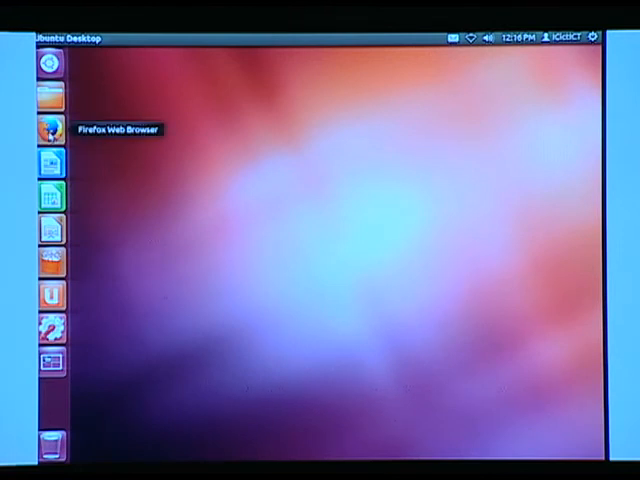
mouse_move(148, 163)
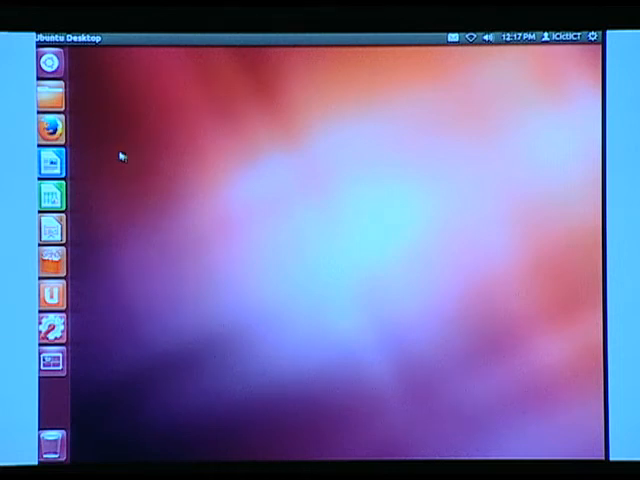
mouse_move(46, 131)
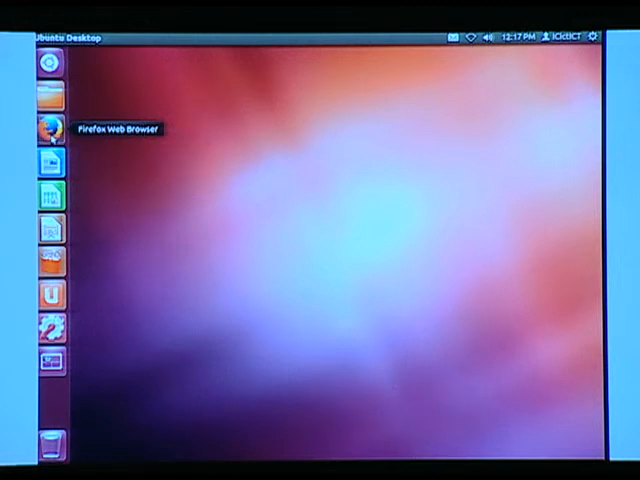
left_click(49, 128)
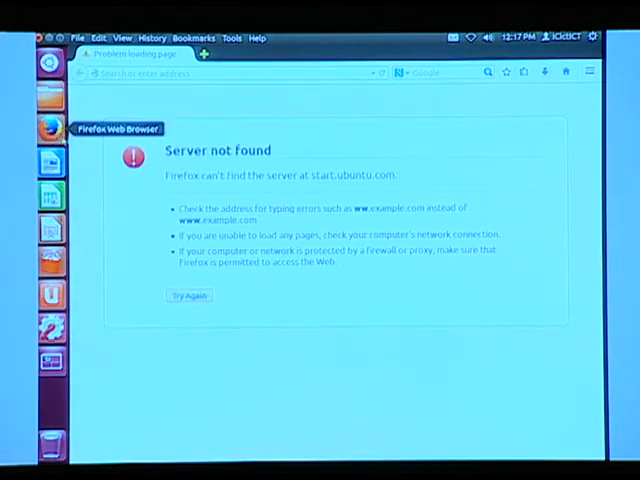